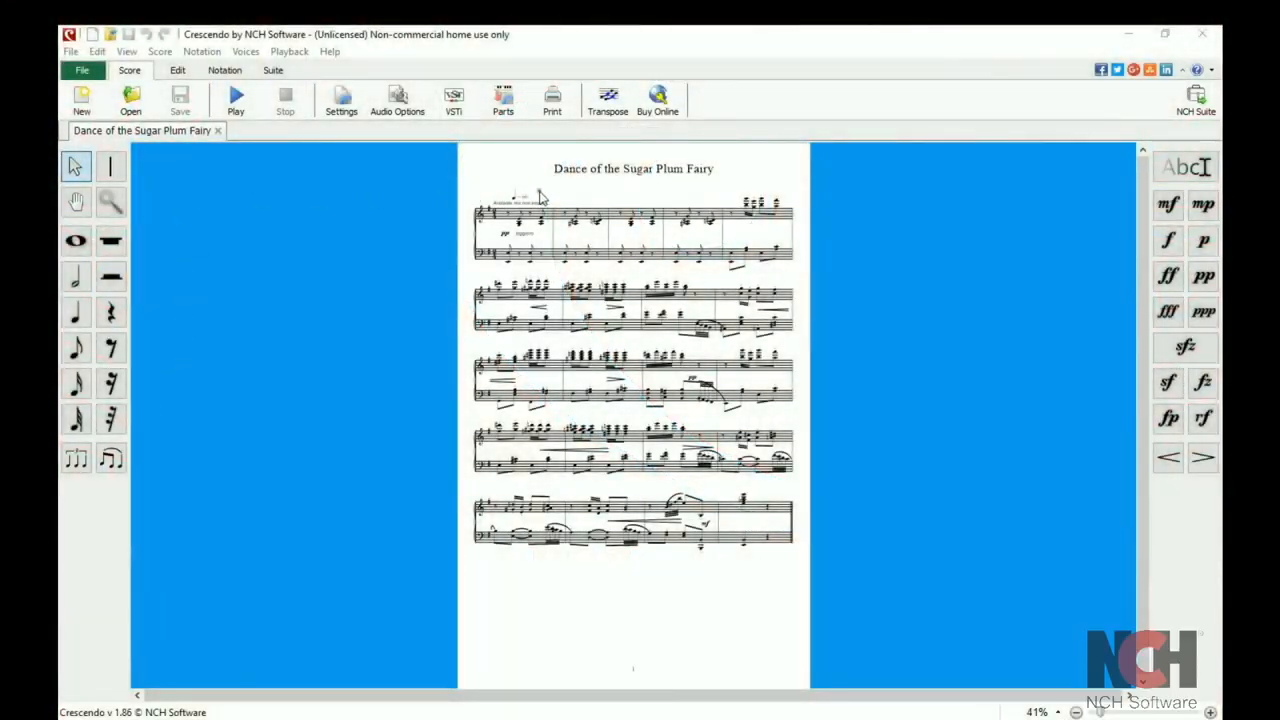
{"action": "mouse_move", "coordinate": [576, 352]}
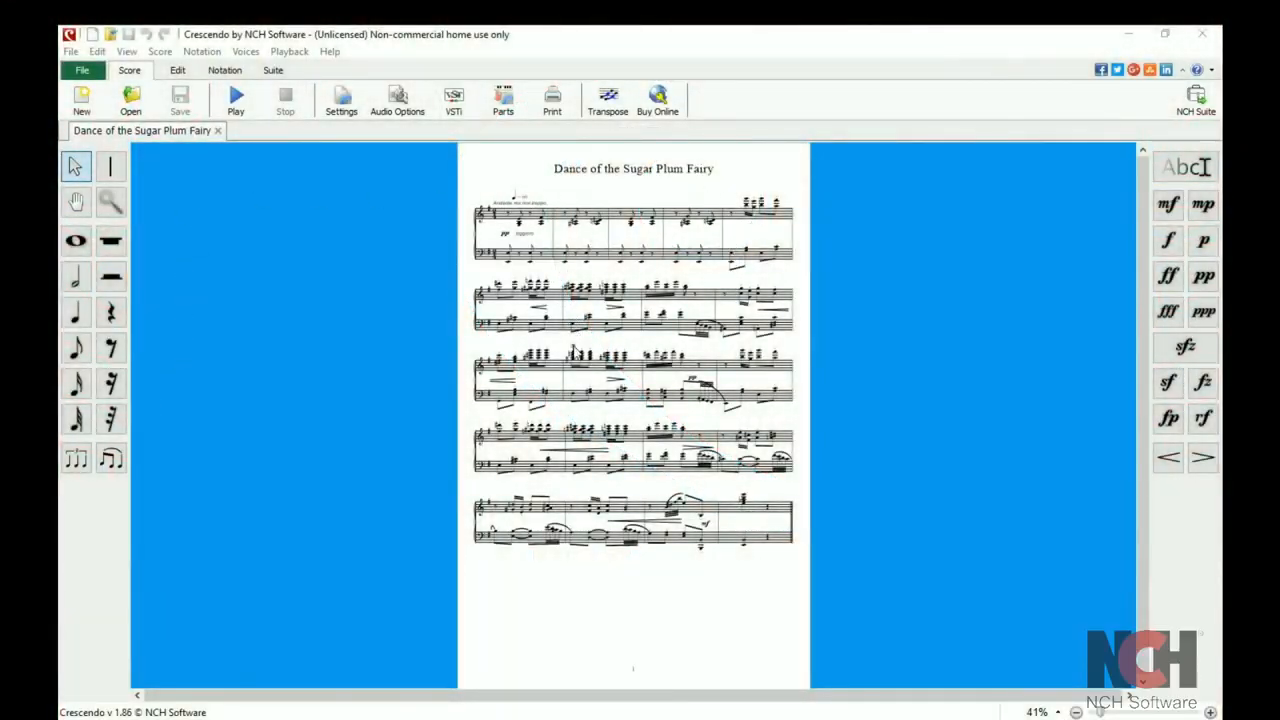
{"action": "mouse_move", "coordinate": [616, 584]}
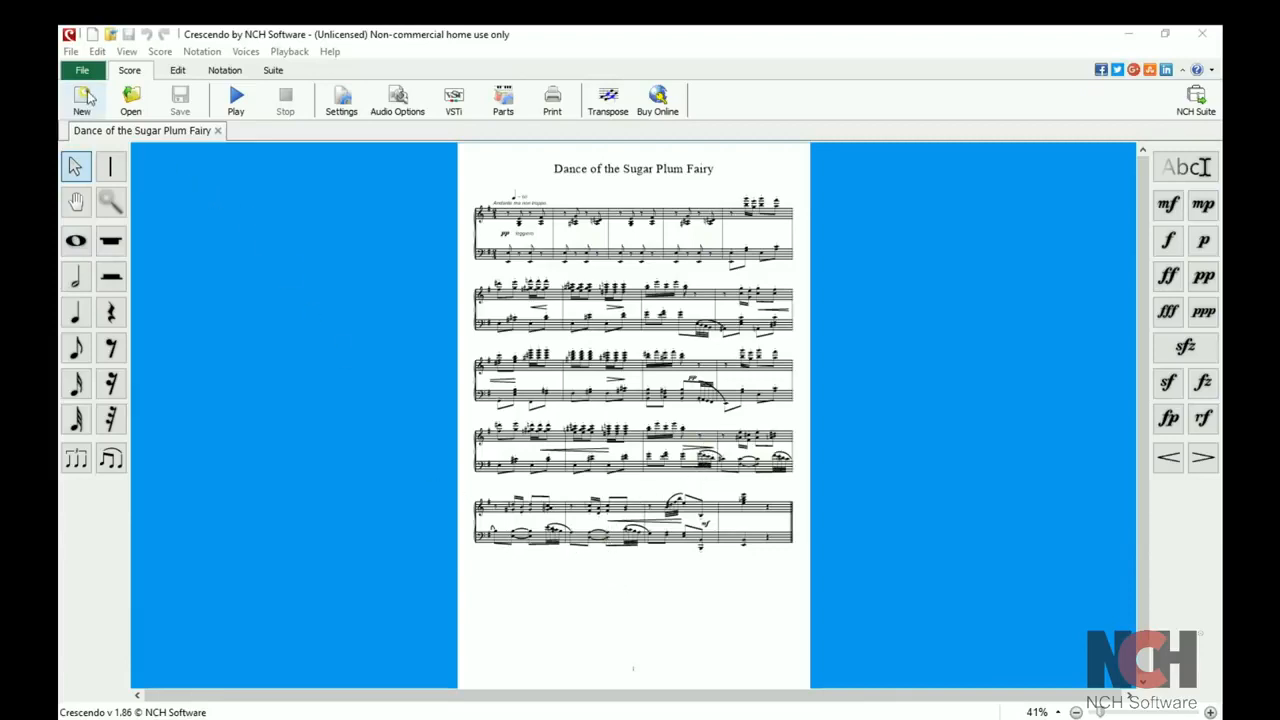
- Start a blank score and switch its single staff to a bass clef via Notation > Signatures > Clefs
{"action": "left_click", "coordinate": [82, 100]}
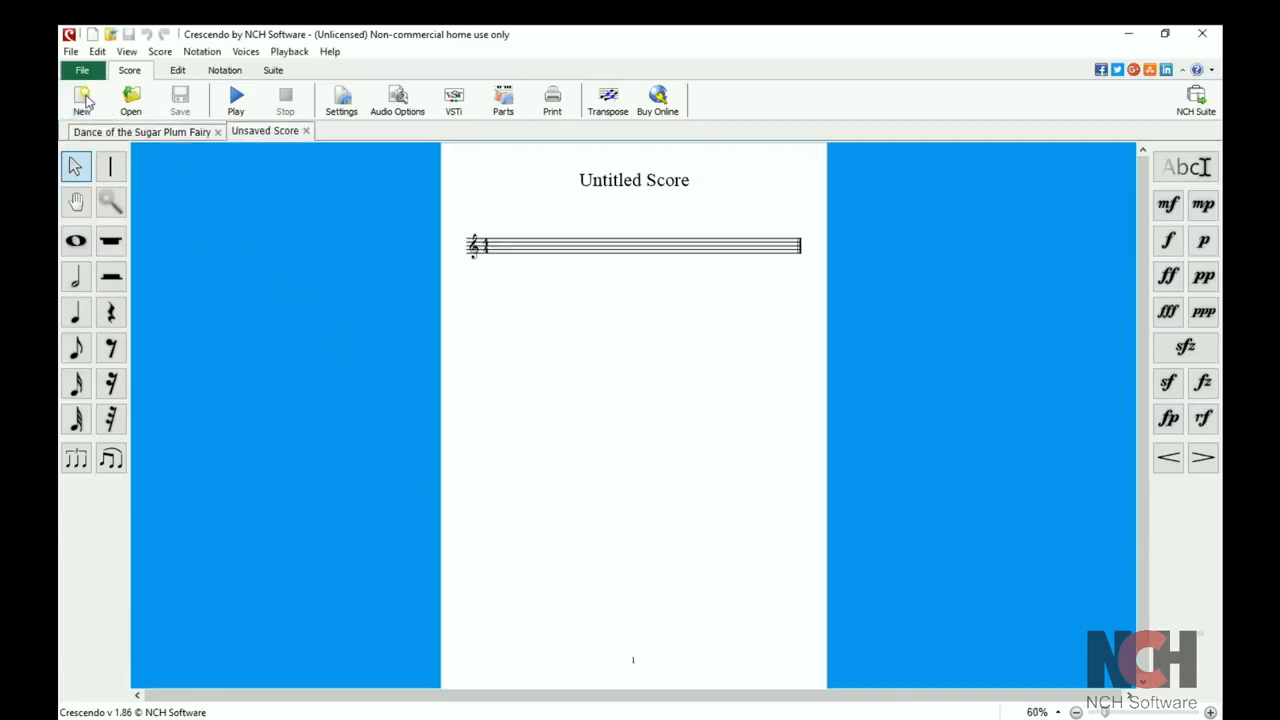
{"action": "mouse_move", "coordinate": [1042, 608]}
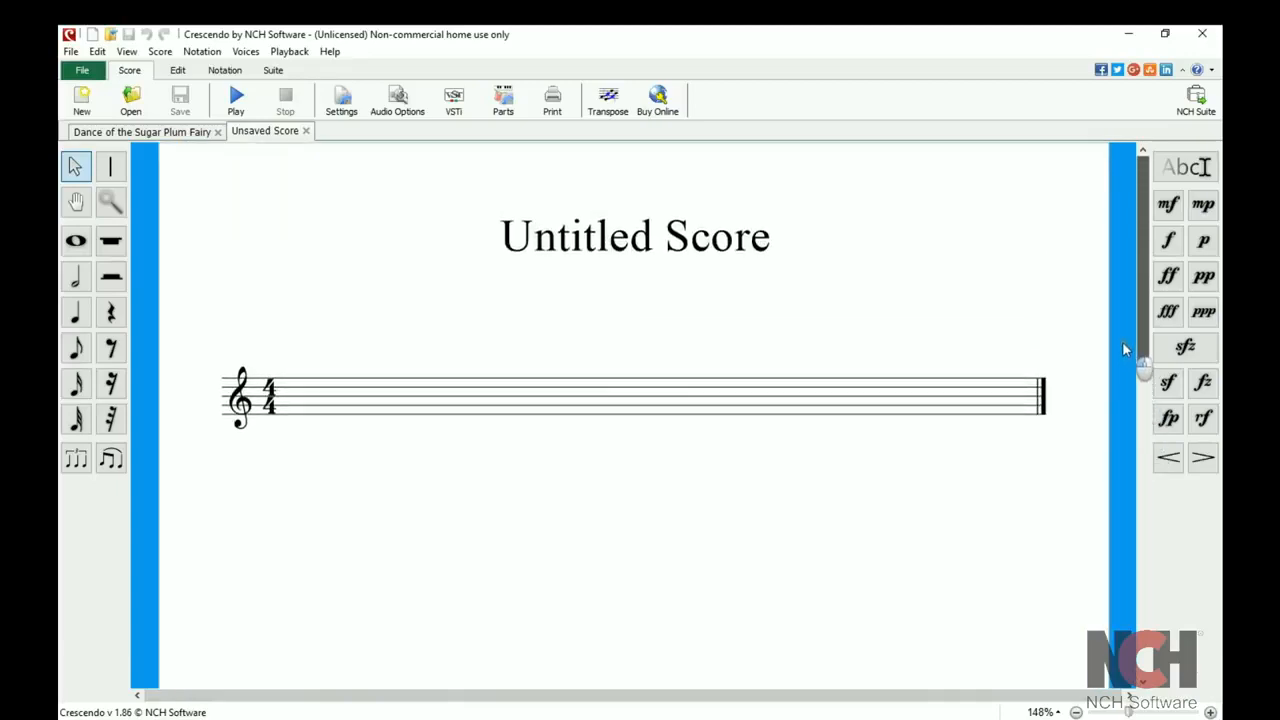
{"action": "right_click", "coordinate": [244, 400]}
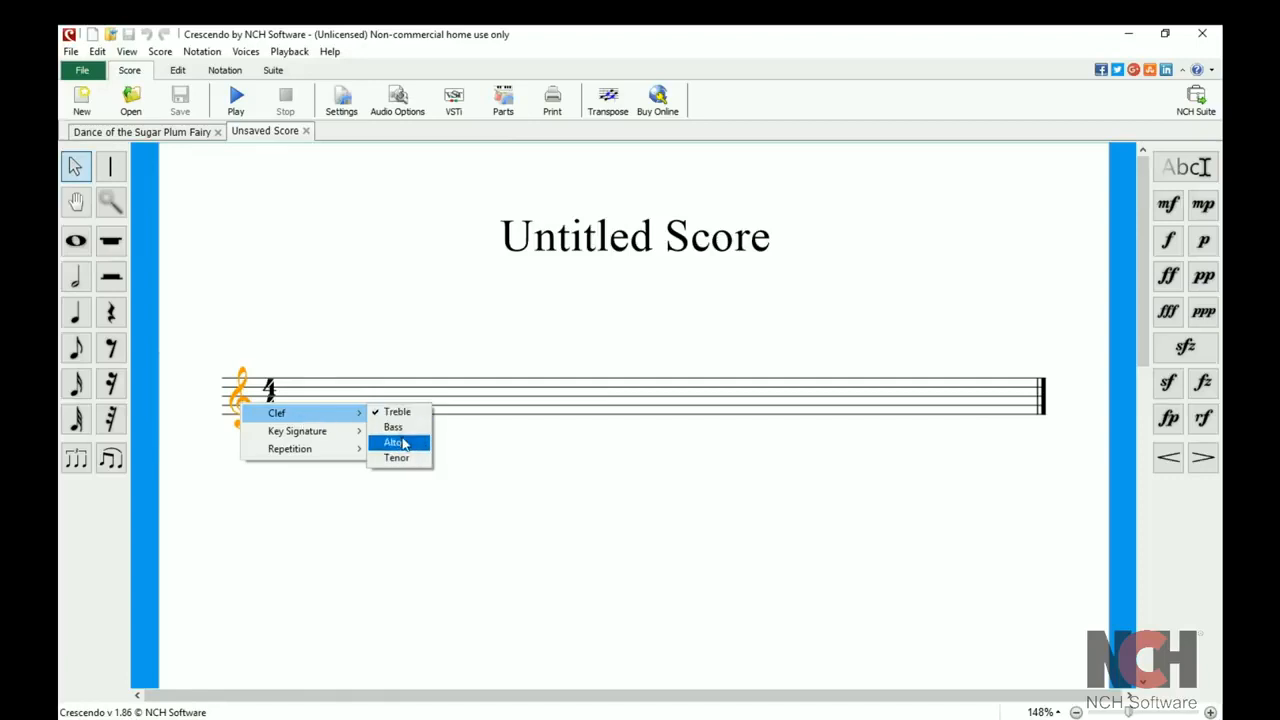
{"action": "left_click", "coordinate": [392, 442]}
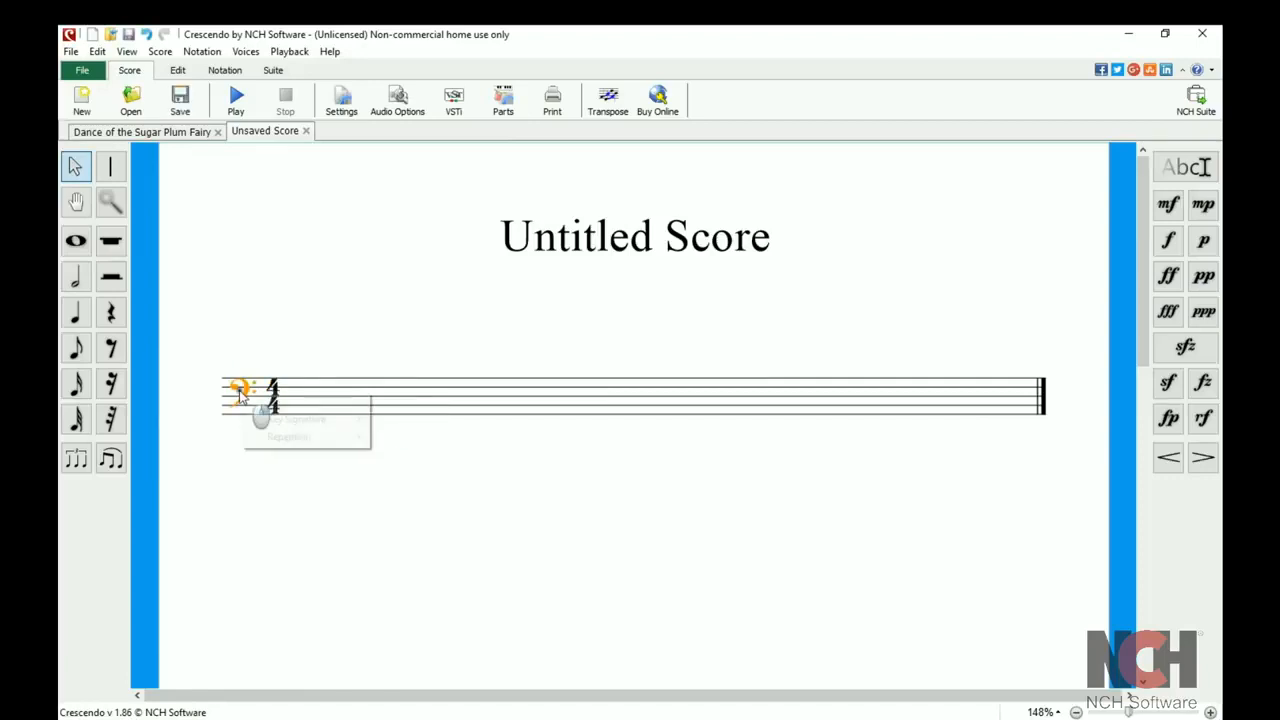
{"action": "mouse_move", "coordinate": [296, 418]}
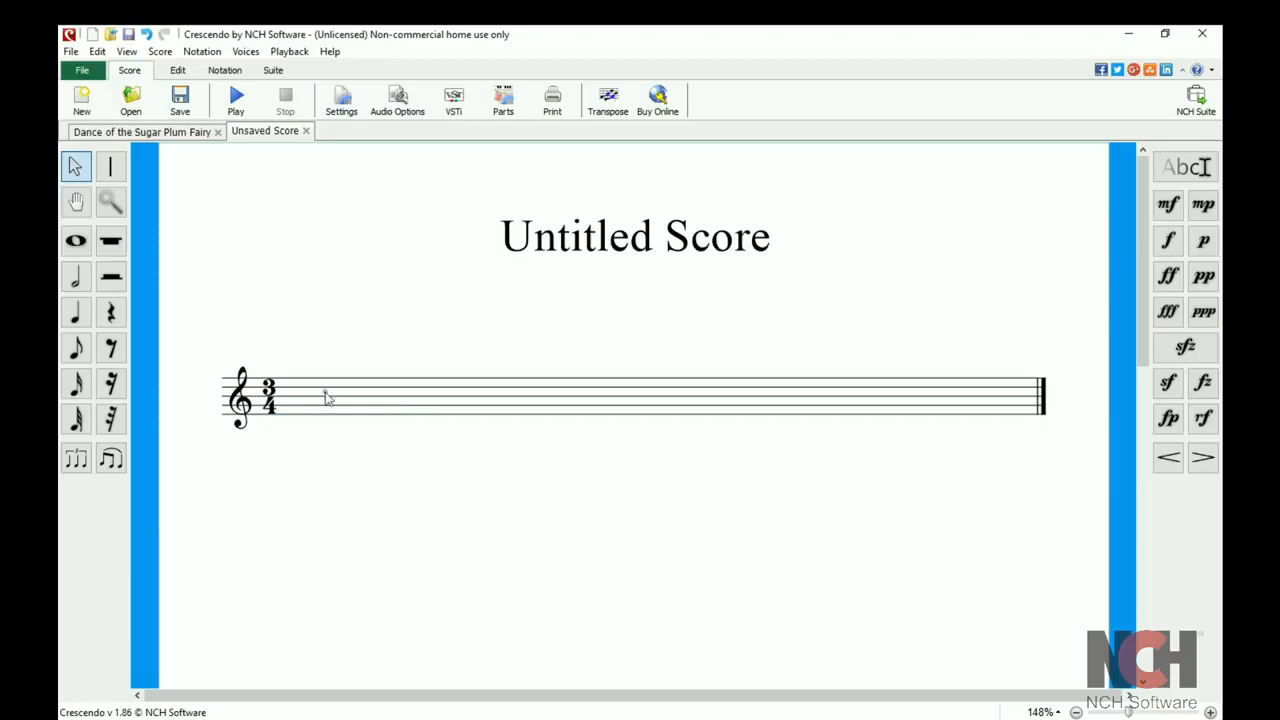
{"action": "left_click", "coordinate": [224, 70]}
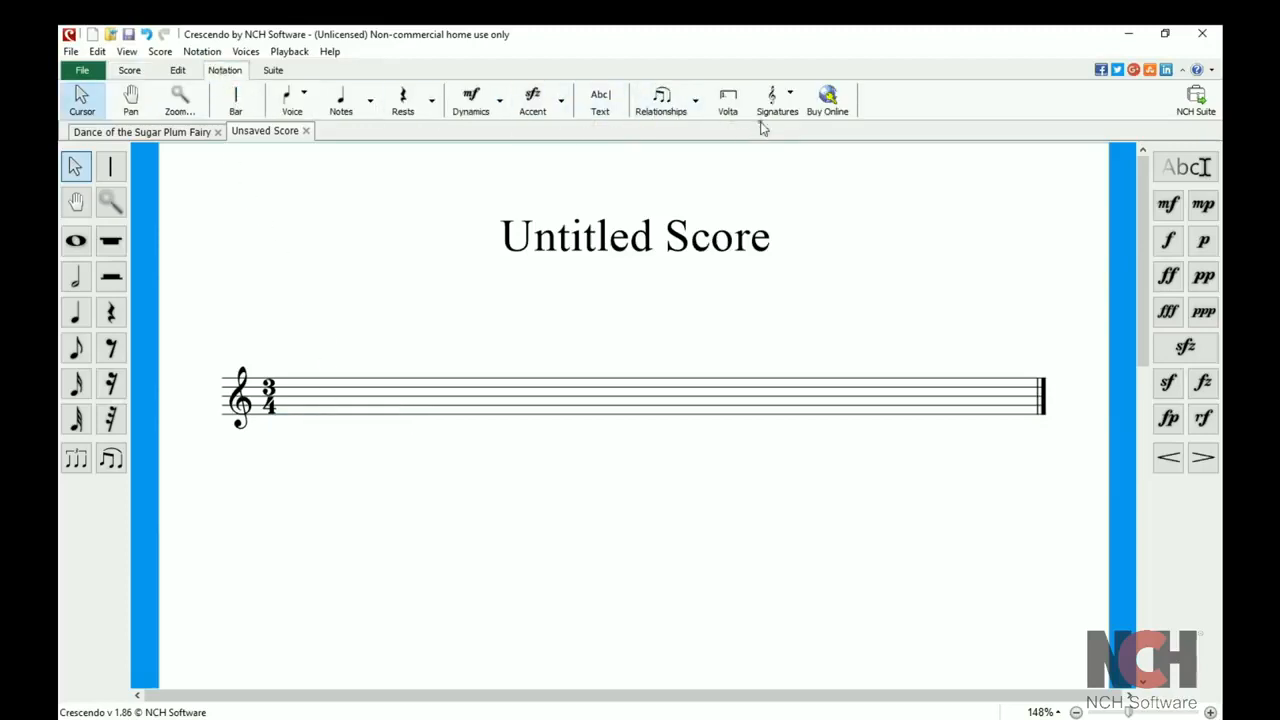
{"action": "left_click", "coordinate": [776, 100]}
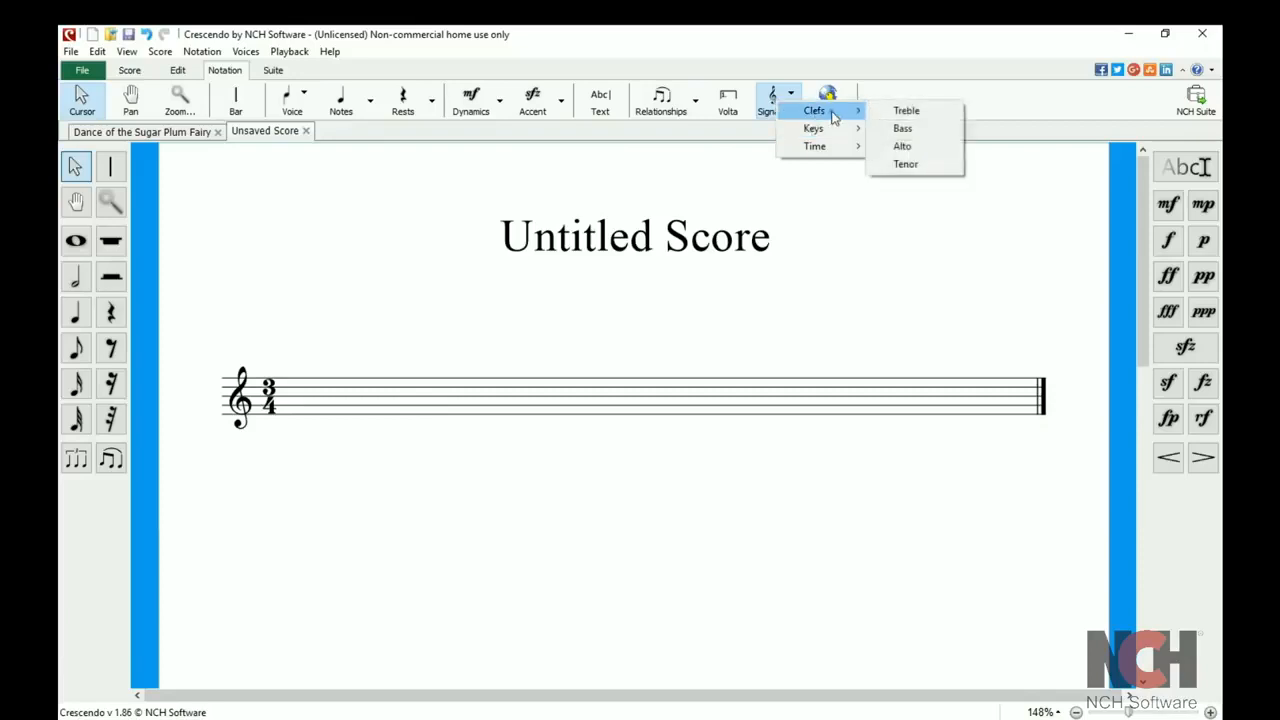
{"action": "left_click", "coordinate": [900, 128]}
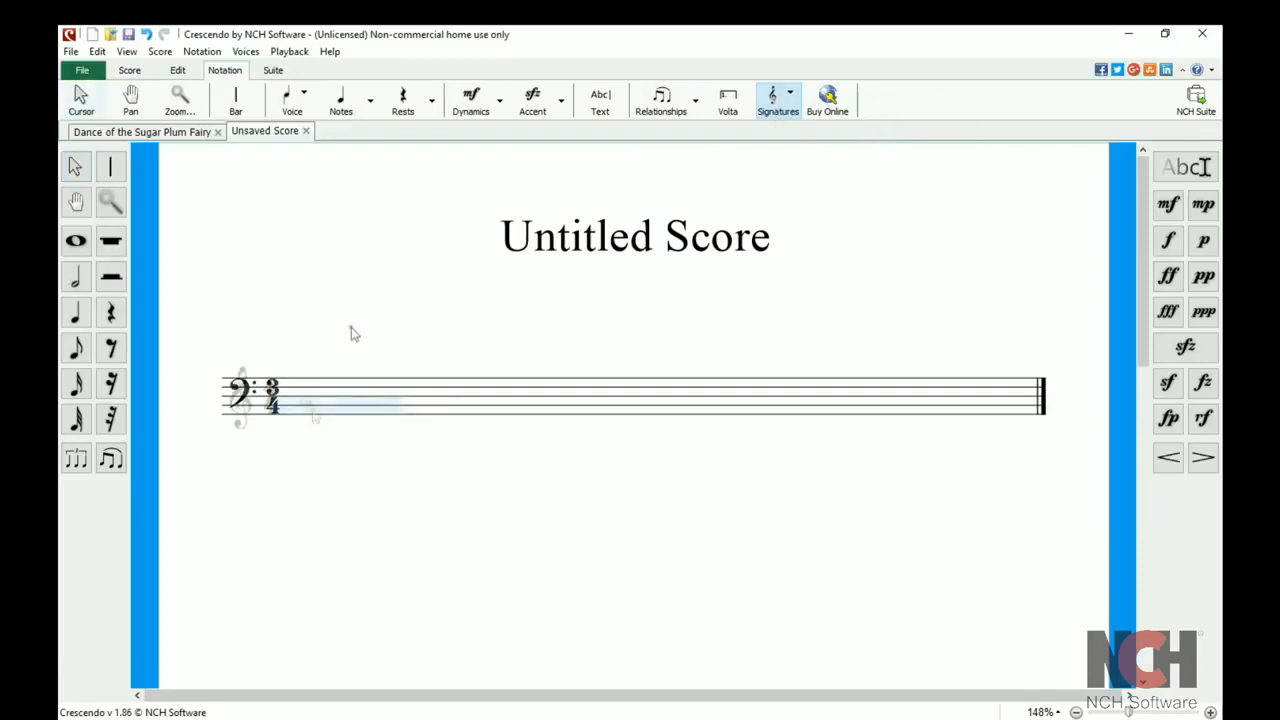
- Enter a first sharped quarter note on the staff and adjust its rhythmic value
{"action": "left_click", "coordinate": [76, 312]}
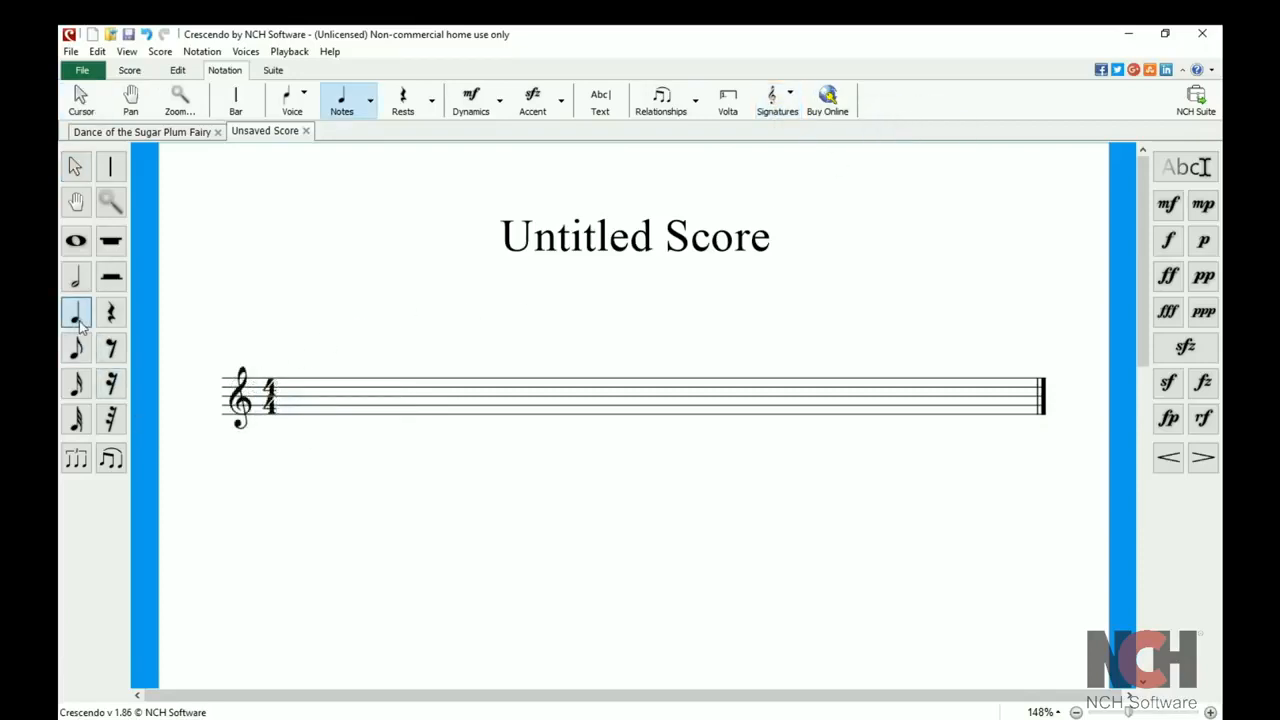
{"action": "left_click", "coordinate": [310, 400]}
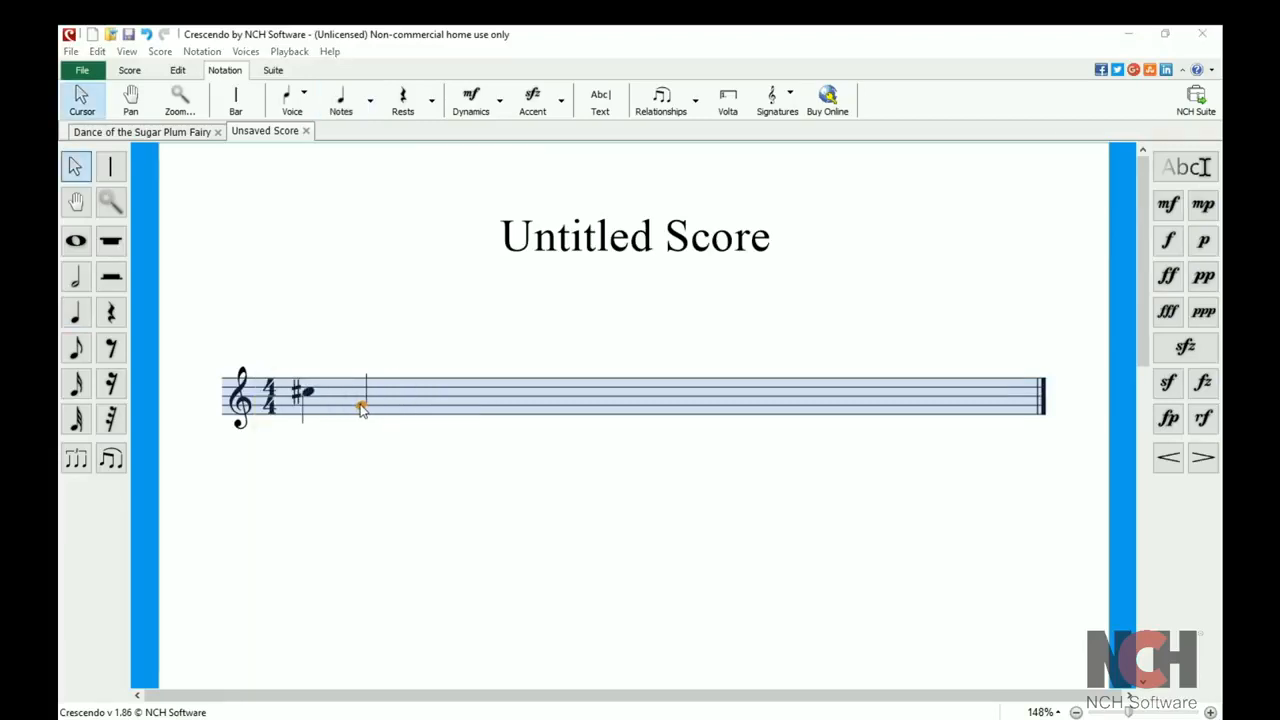
{"action": "right_click", "coordinate": [360, 408]}
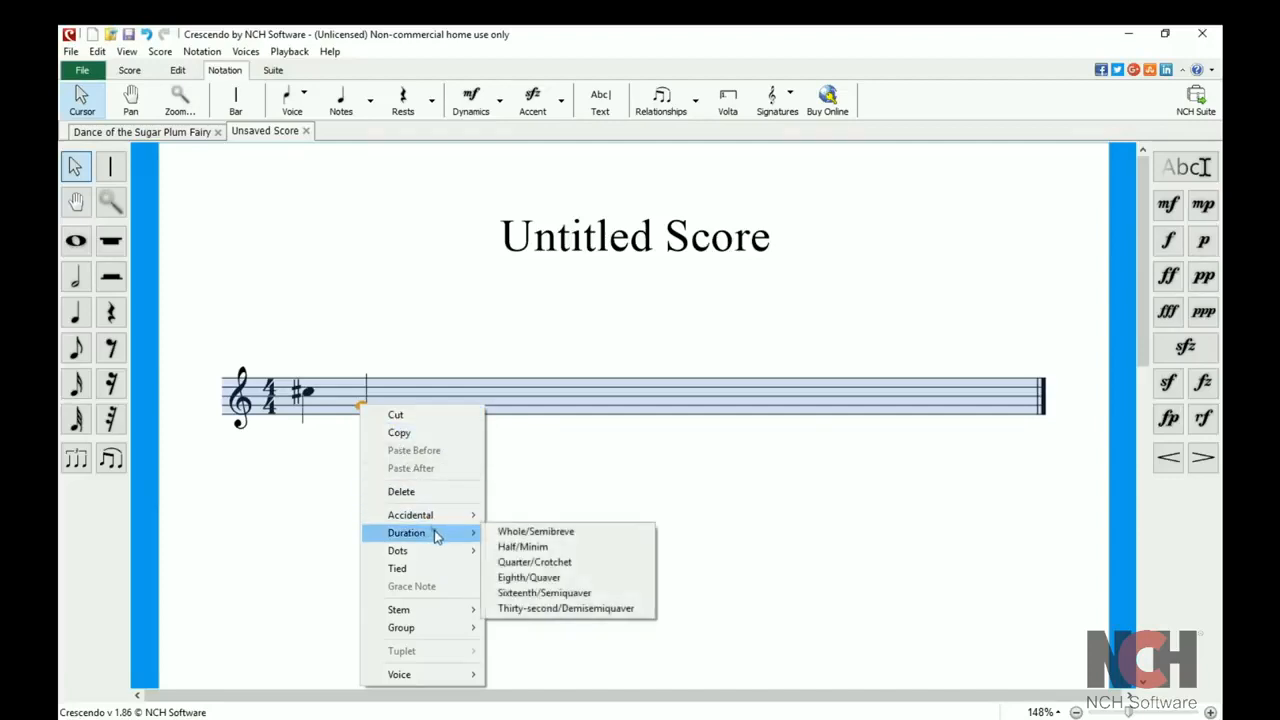
{"action": "mouse_move", "coordinate": [406, 550]}
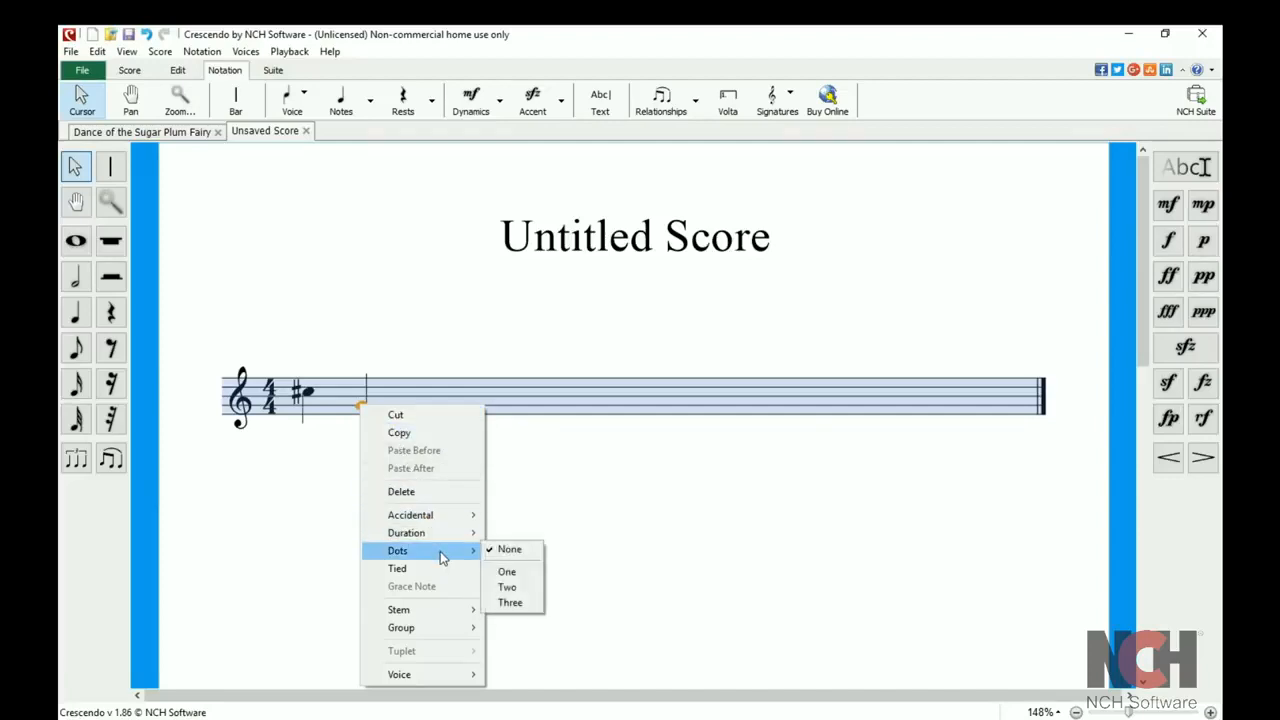
{"action": "left_click", "coordinate": [128, 70]}
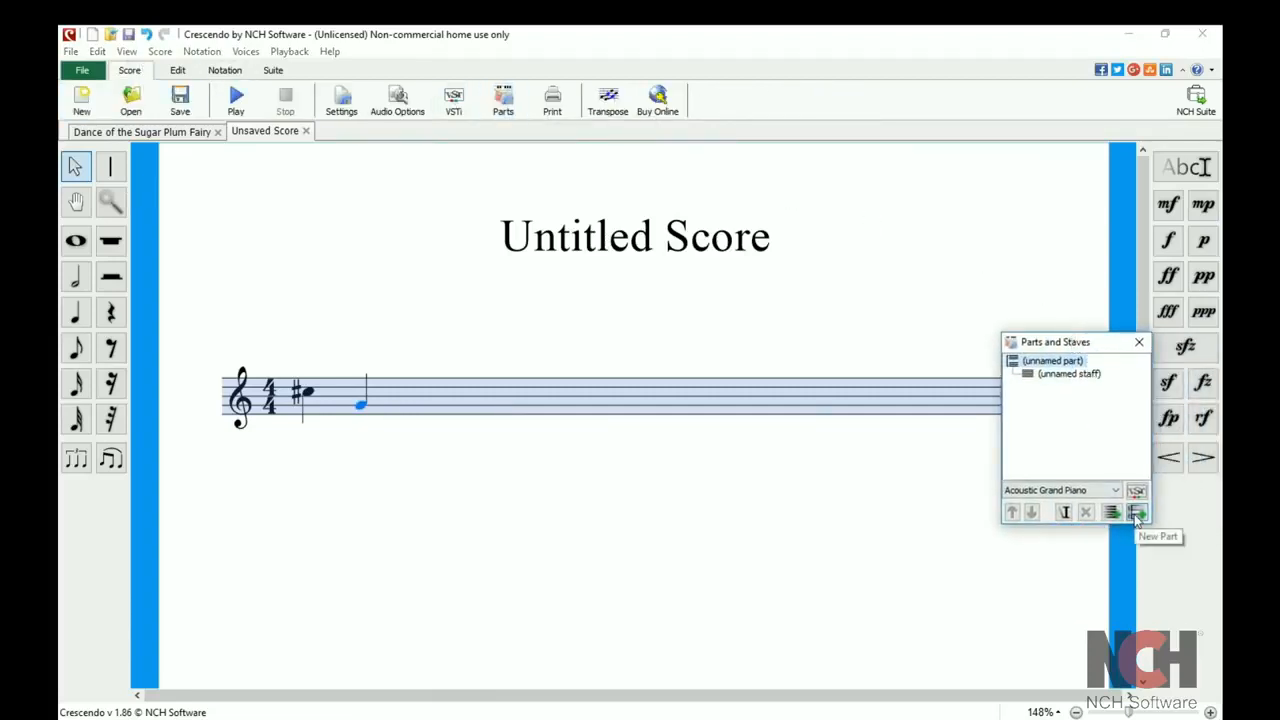
- Add a new part with its staff beneath the melody staff
{"action": "left_click", "coordinate": [1136, 512]}
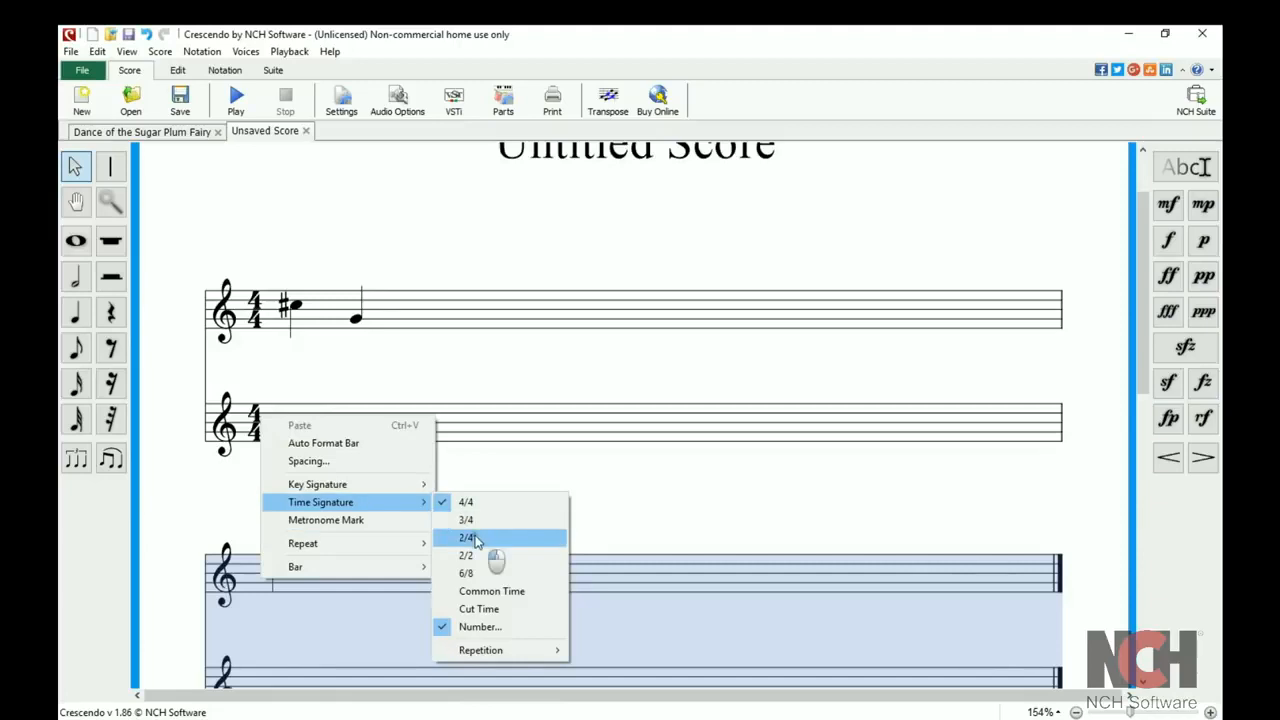
- Set the later bar to 2/4 time and mark a forte dynamic under its note
{"action": "left_click", "coordinate": [466, 536]}
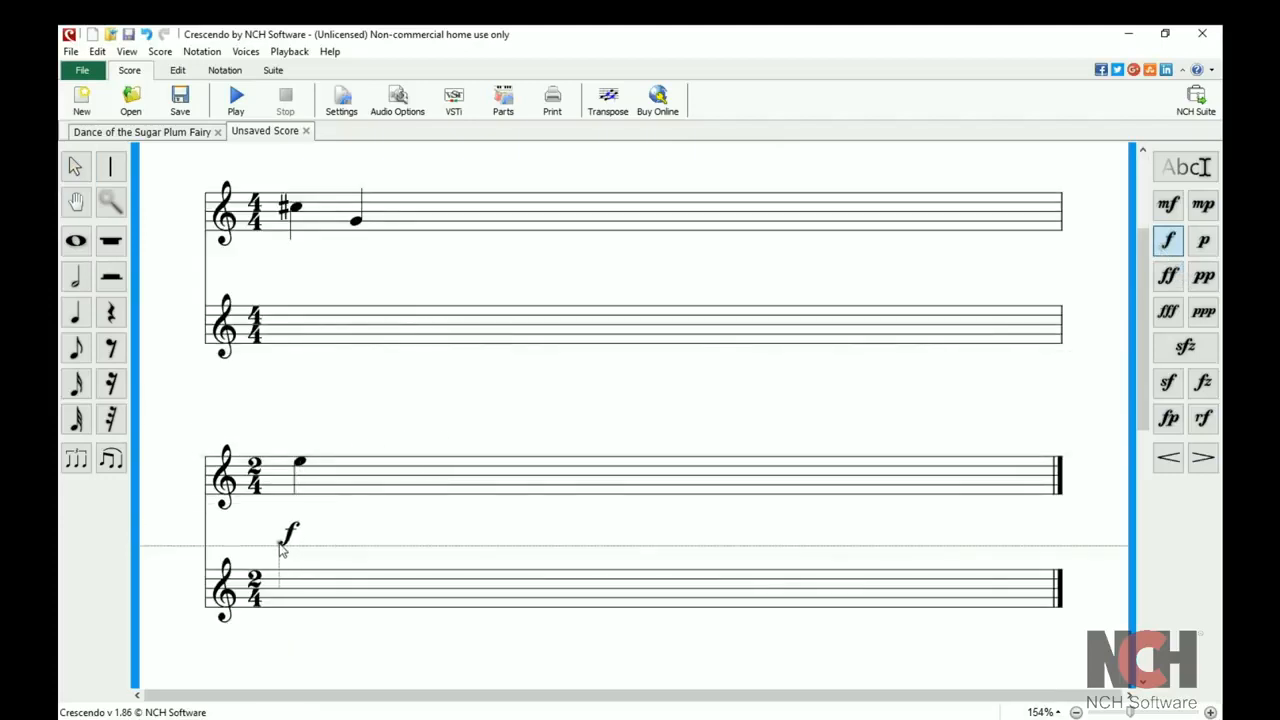
{"action": "left_click", "coordinate": [448, 476]}
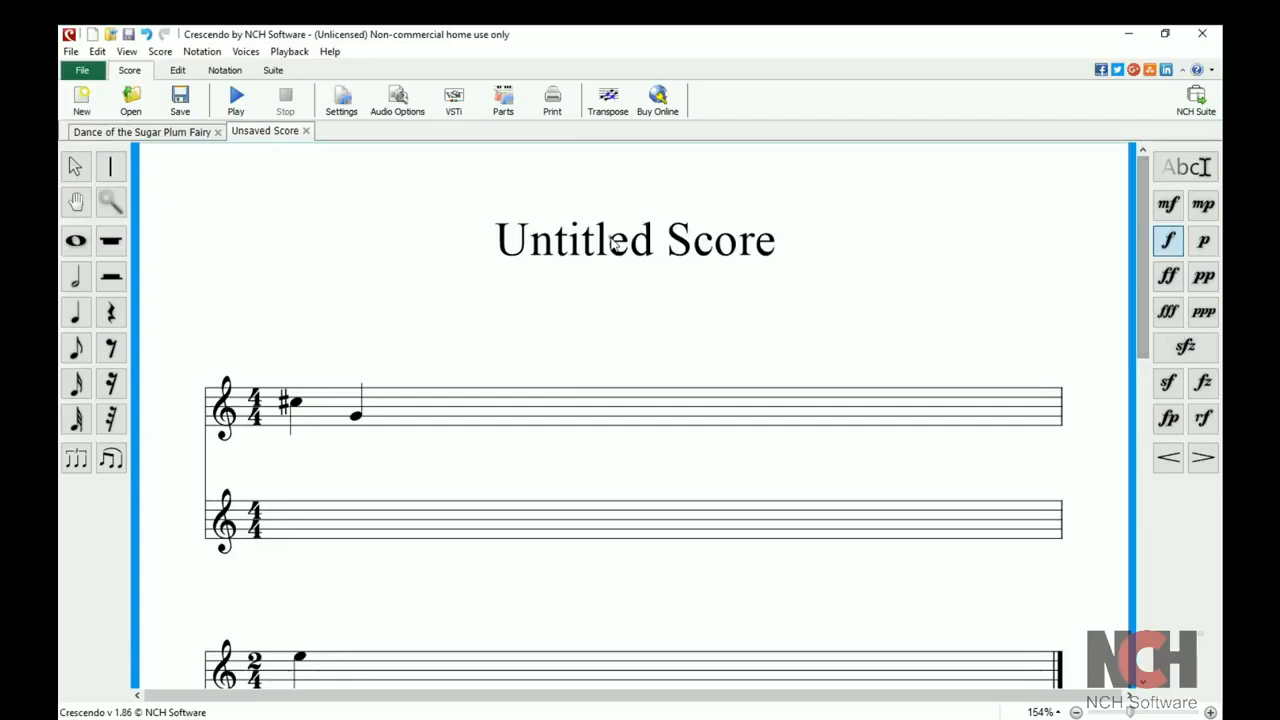
- Retitle the score 'My Score' and return to the Dance of the Sugar Plum Fairy tab
{"action": "left_click", "coordinate": [636, 240]}
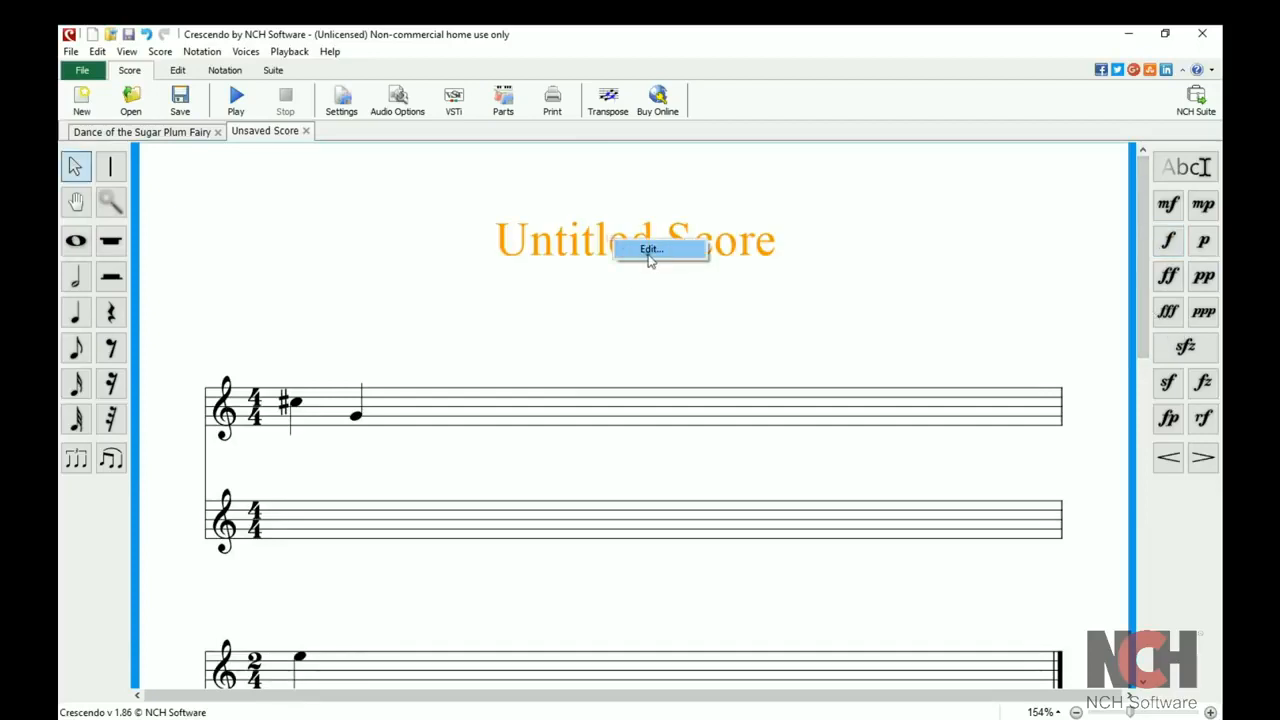
{"action": "left_click", "coordinate": [652, 248]}
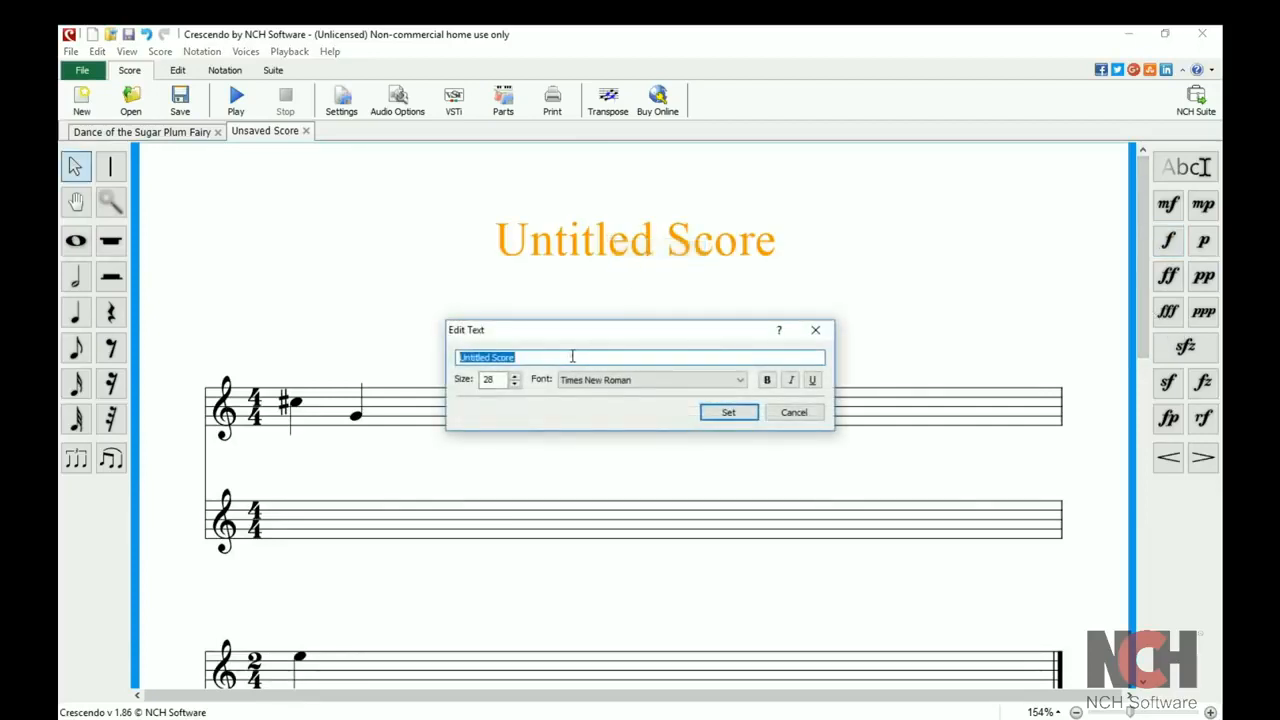
{"action": "type", "text": "My Score"}
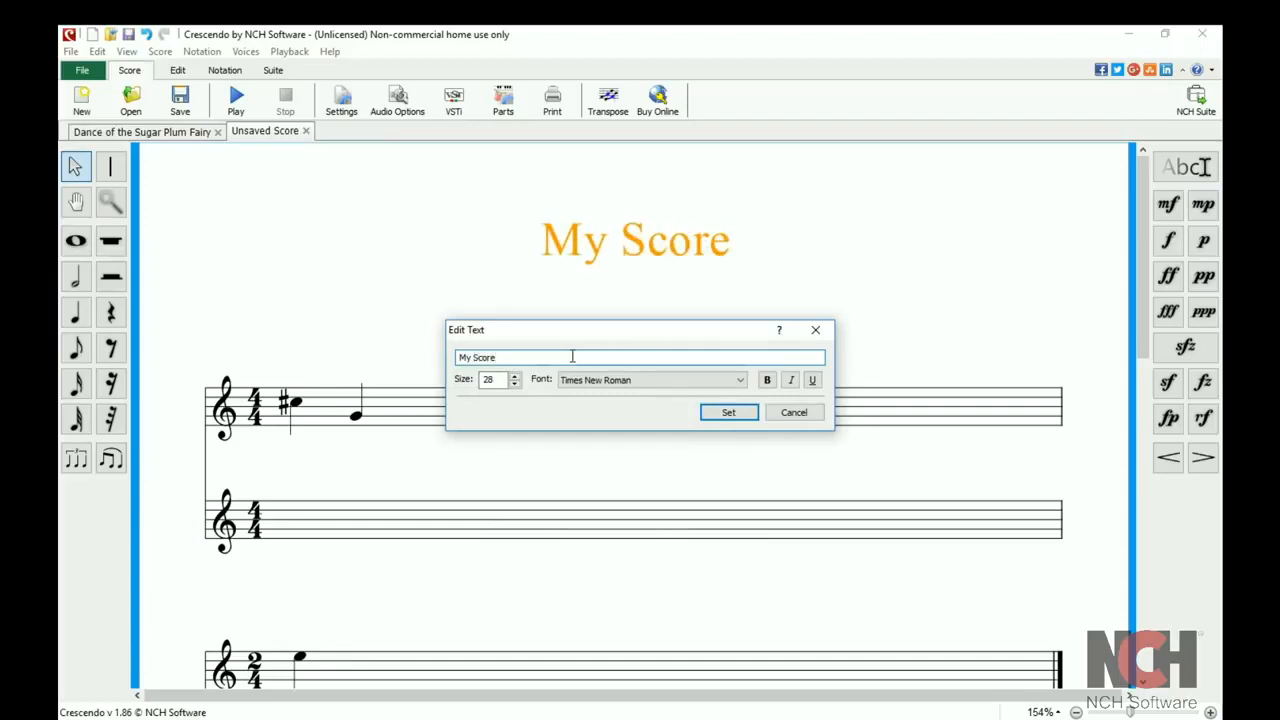
{"action": "left_click", "coordinate": [738, 380]}
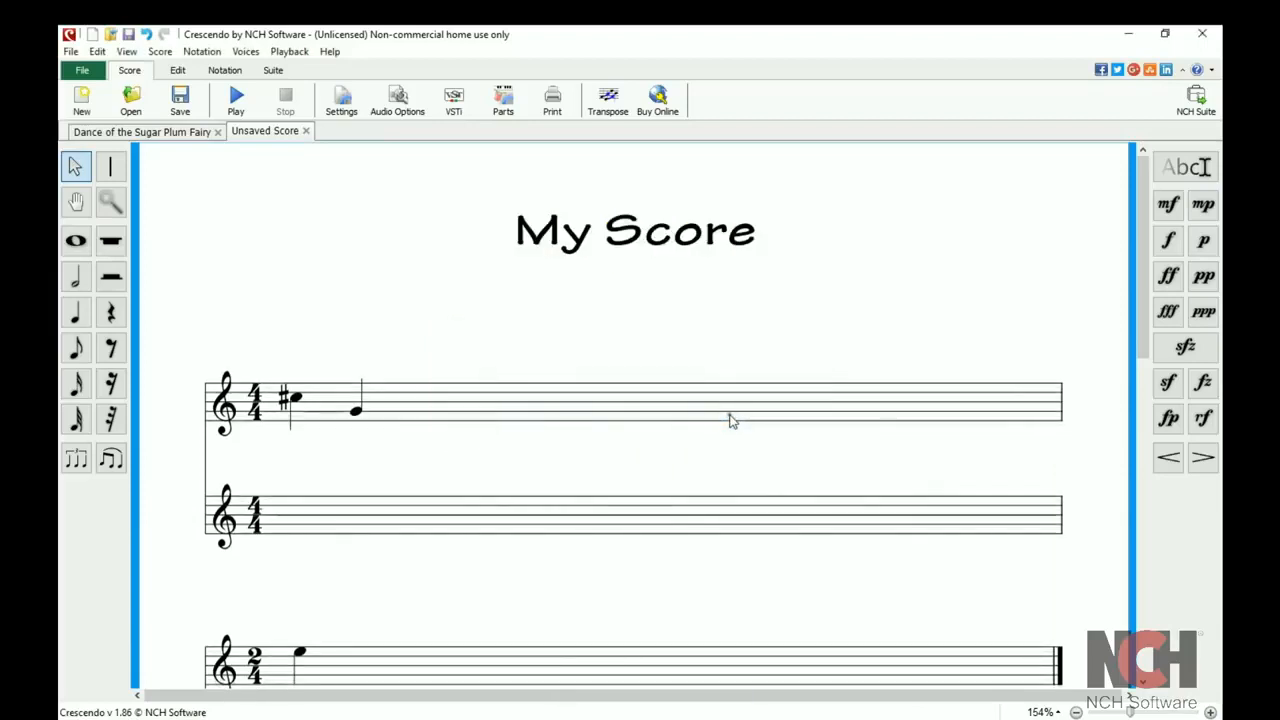
{"action": "left_click", "coordinate": [142, 132]}
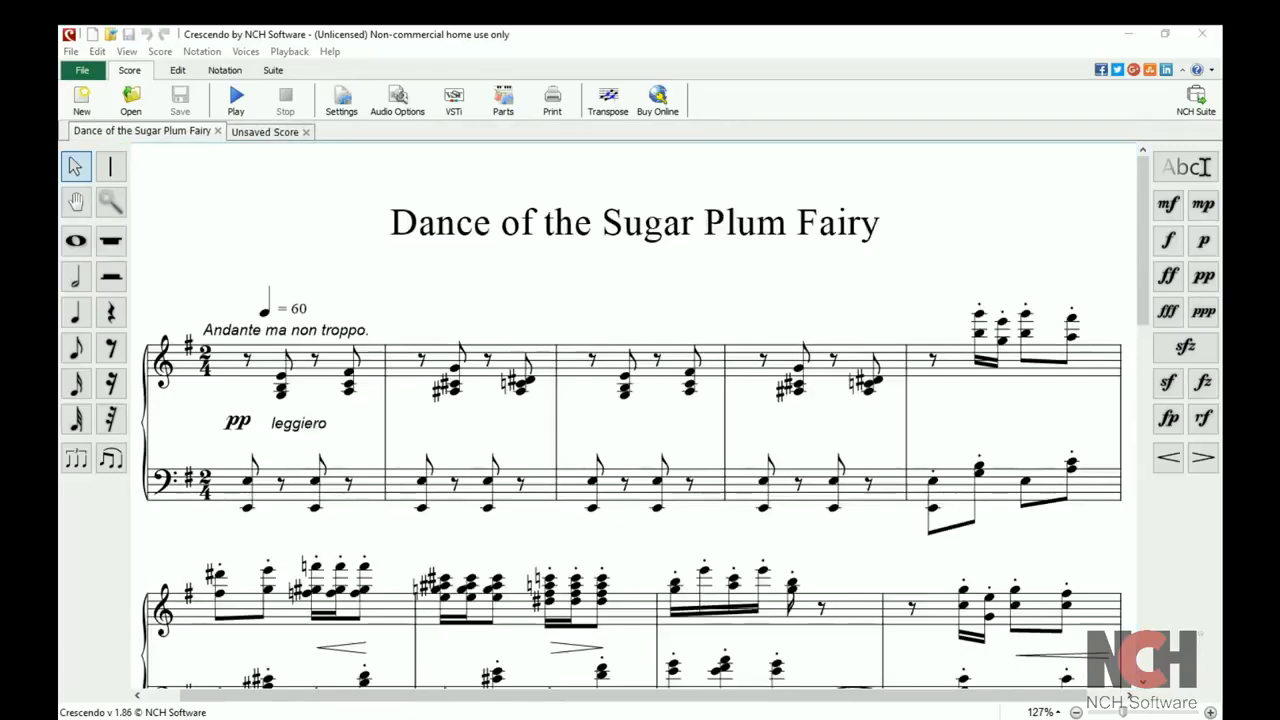
{"action": "mouse_move", "coordinate": [236, 96]}
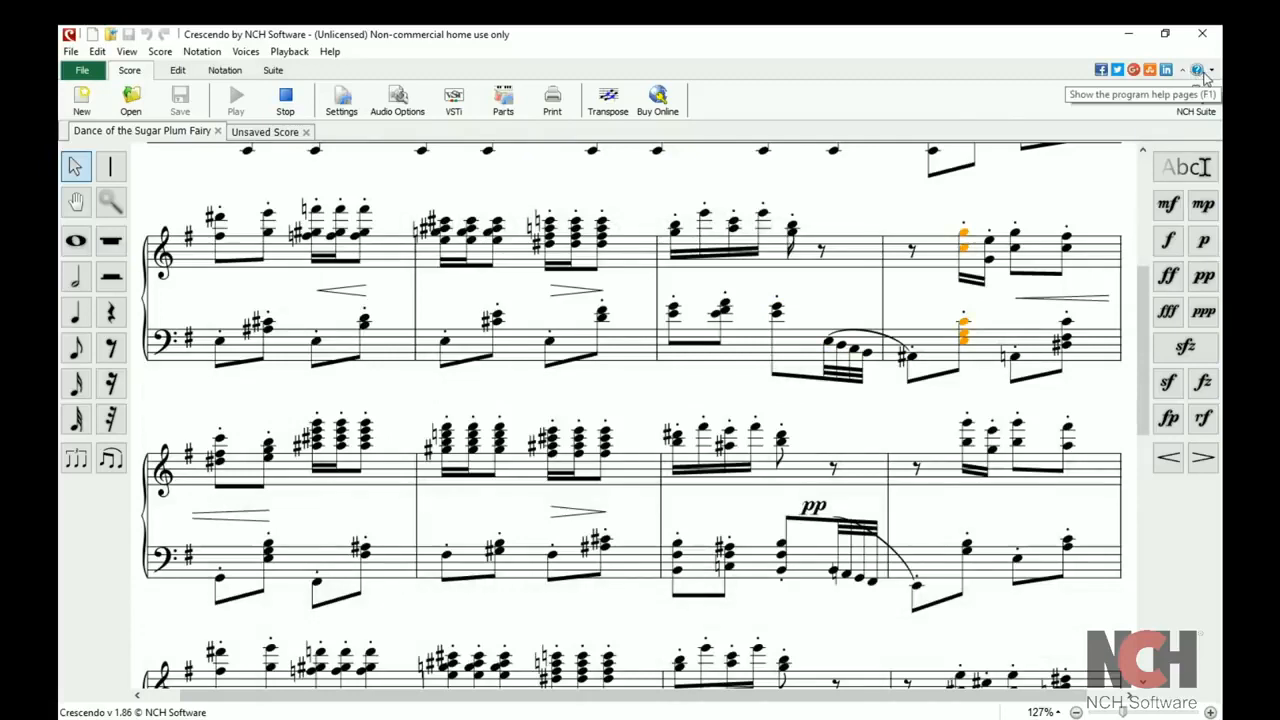
- Show the help and support options list
{"action": "left_click", "coordinate": [1196, 68]}
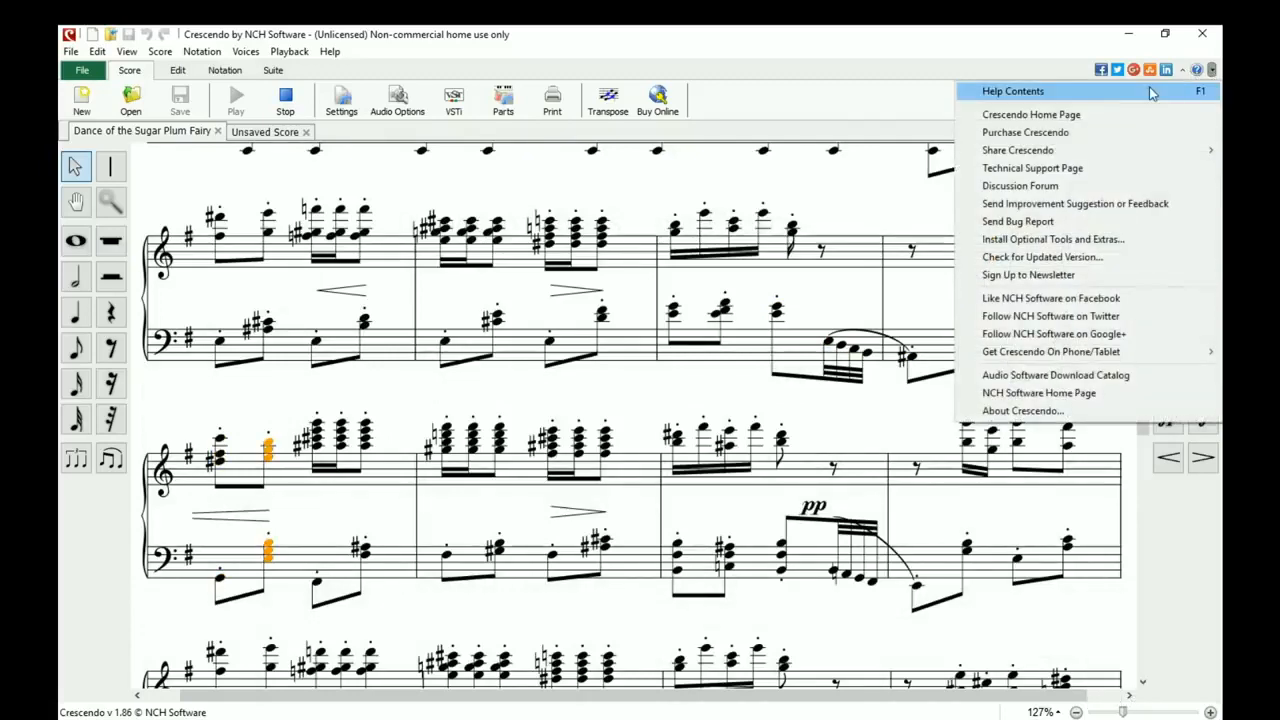